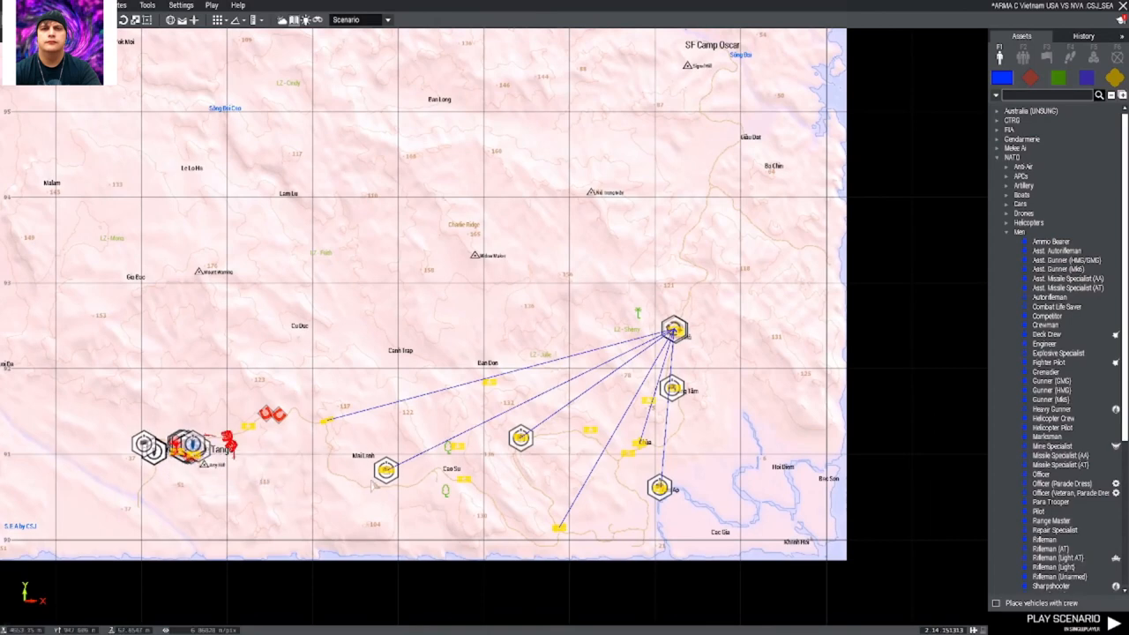
mouse_move(521, 437)
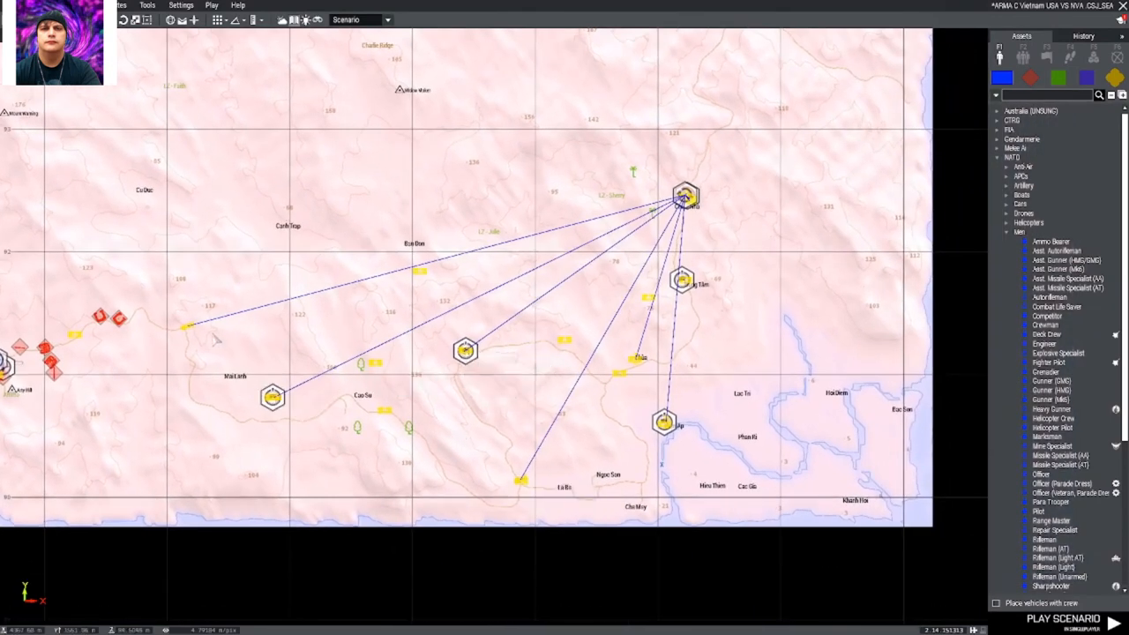
mouse_move(637, 360)
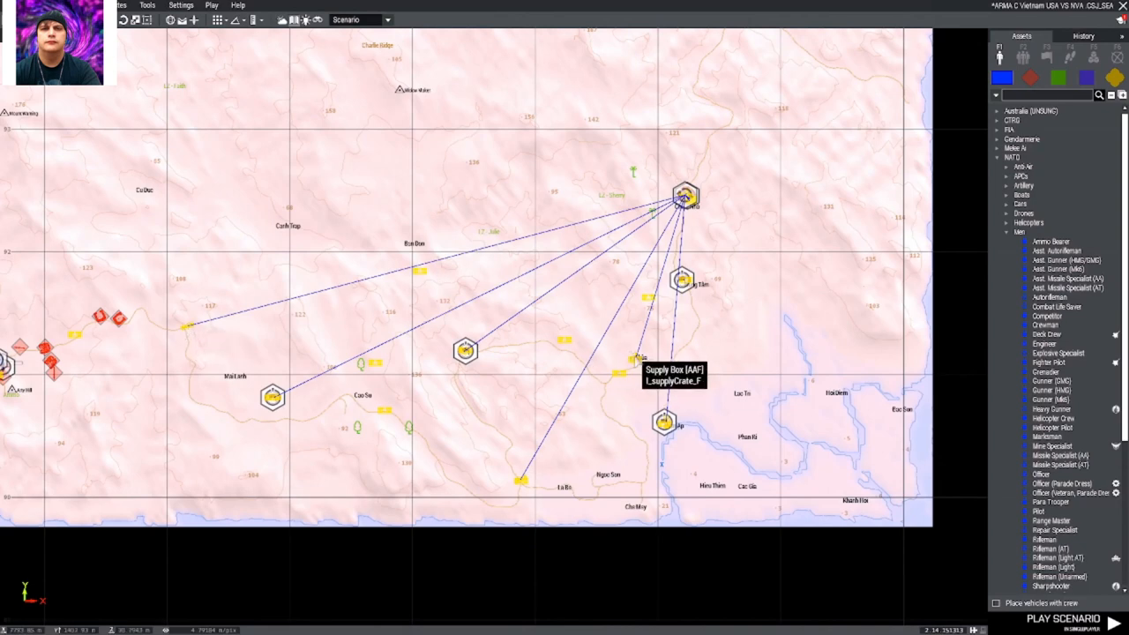